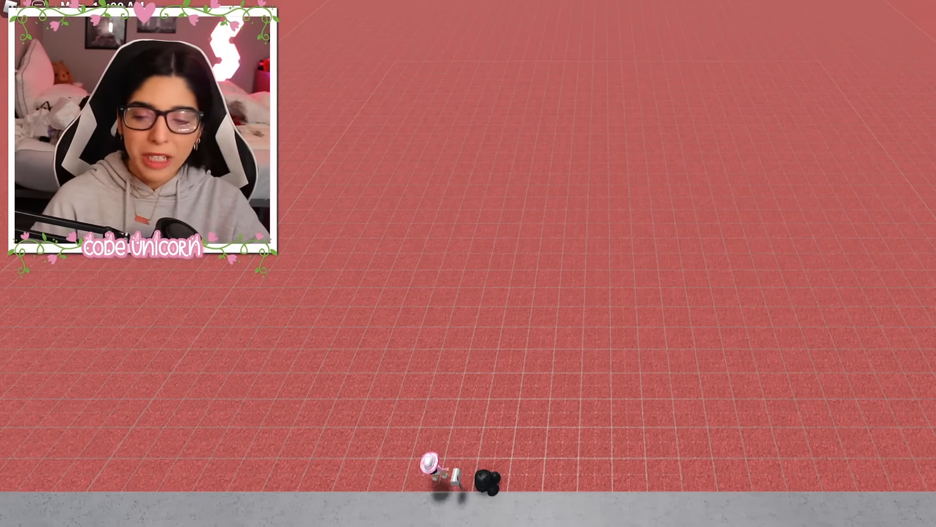
{"action": "mouse_move", "coordinate": [279, 505]}
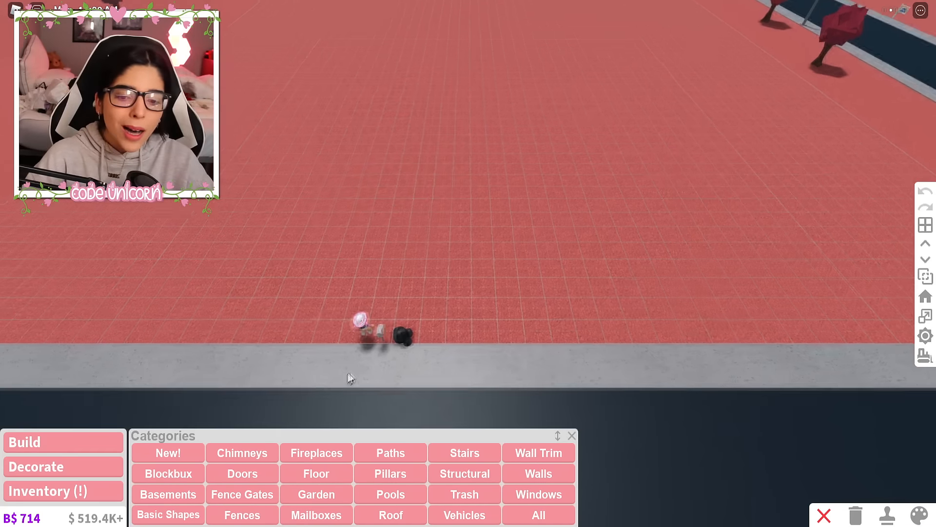
- Show the Basic Shapes pieces so the cube options, including the transparent cube, appear
{"action": "left_click", "coordinate": [167, 515]}
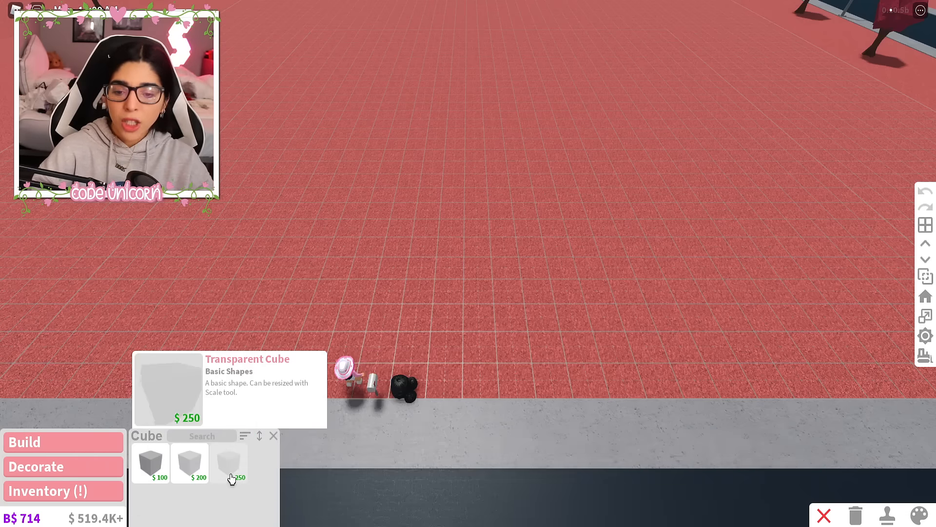
- Choose the transparent cube to build the tall glass wall panels outlining the two rooms
{"action": "left_click", "coordinate": [230, 462]}
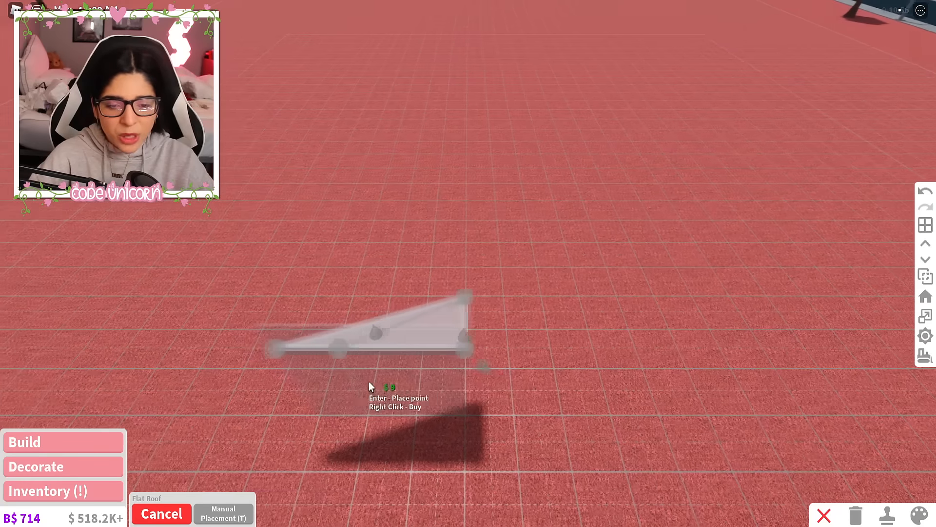
{"action": "mouse_move", "coordinate": [849, 306]}
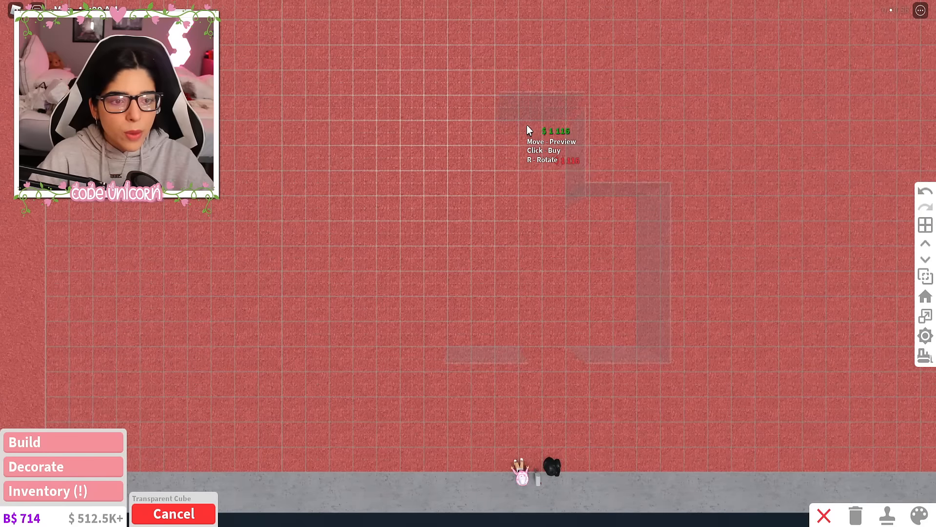
{"action": "mouse_move", "coordinate": [464, 140]}
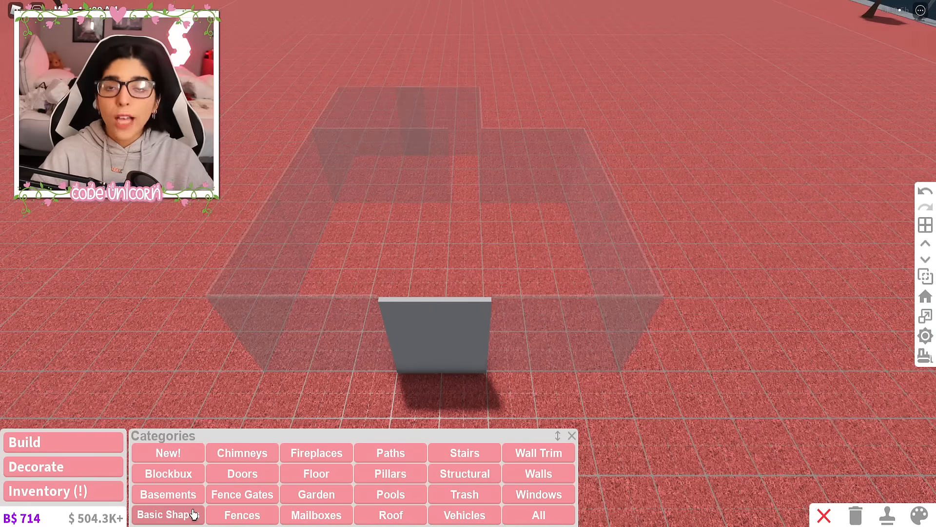
- Browse the Doors category for a black-framed glass door for the front and inner walls
{"action": "left_click", "coordinate": [243, 473]}
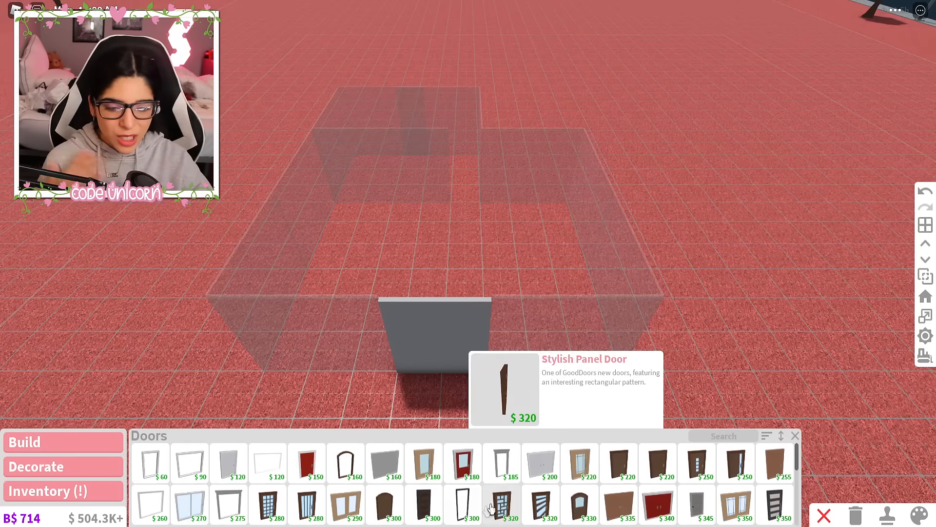
{"action": "mouse_move", "coordinate": [421, 409]}
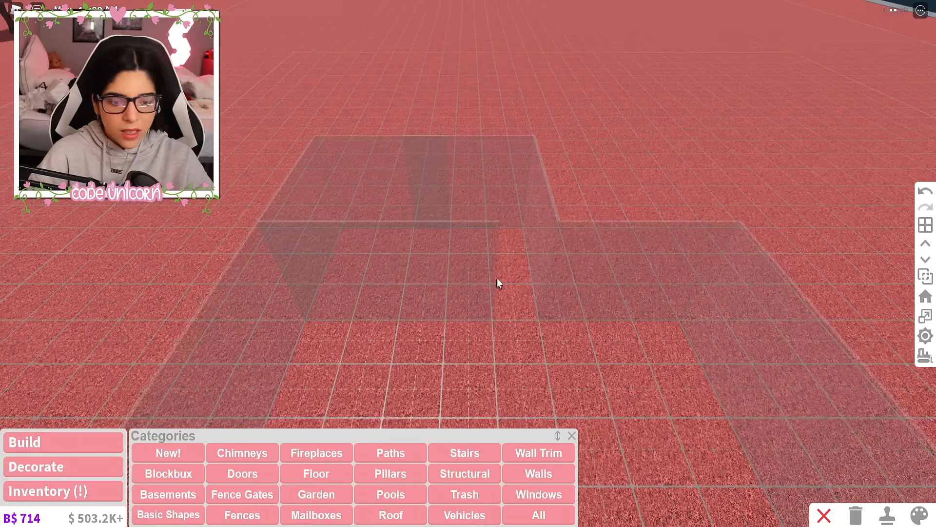
{"action": "mouse_move", "coordinate": [543, 388]}
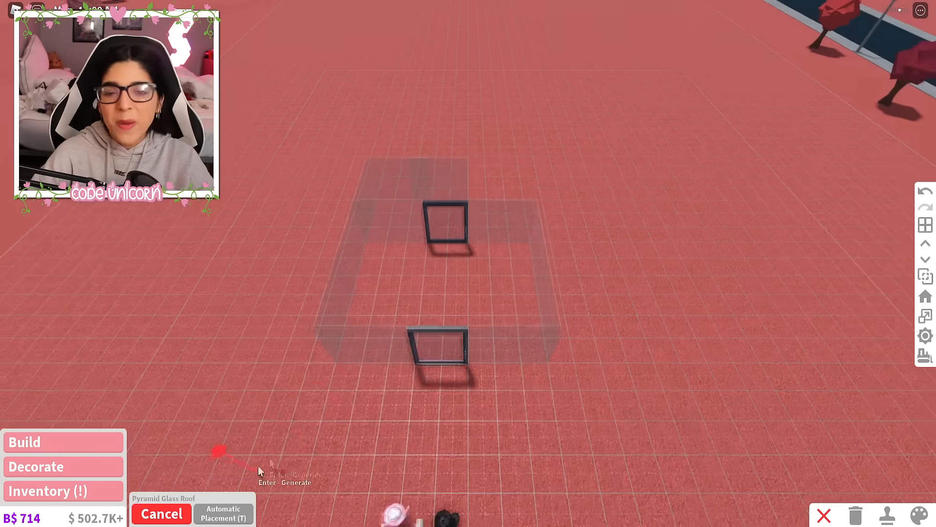
- Lay a gray wood-plank floor across both glass rooms
{"action": "left_click", "coordinate": [223, 514]}
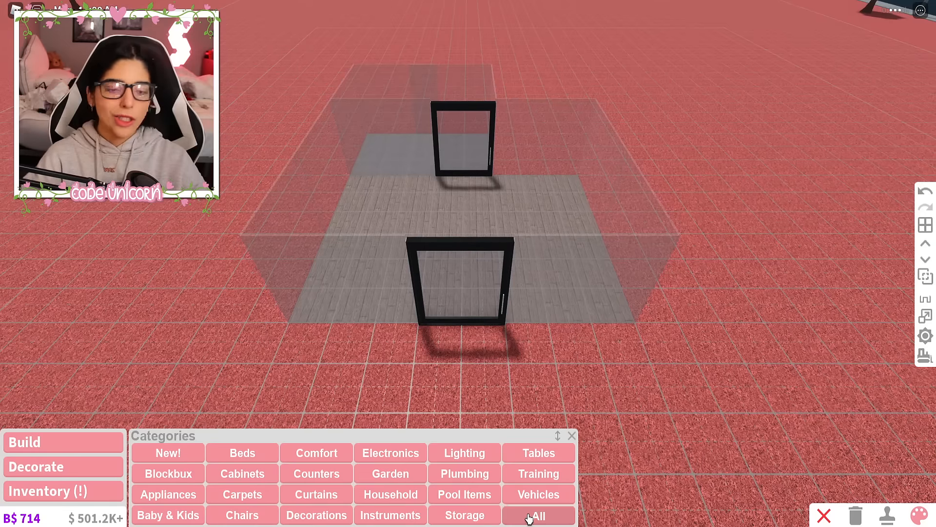
- Browse all Decorate items to place the white kitchen cabinets, appliances and gray dining set
{"action": "left_click", "coordinate": [538, 515]}
{"action": "type", "text": "count"}
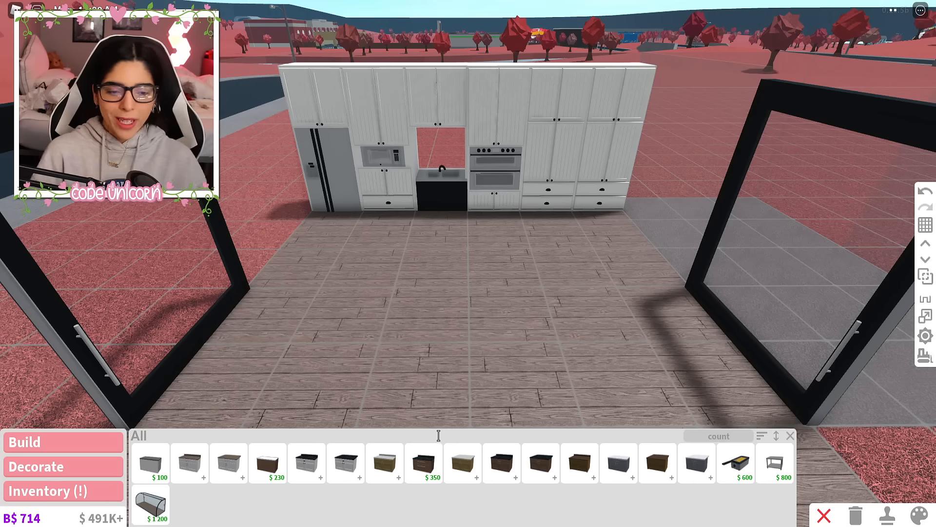
{"action": "mouse_move", "coordinate": [365, 472]}
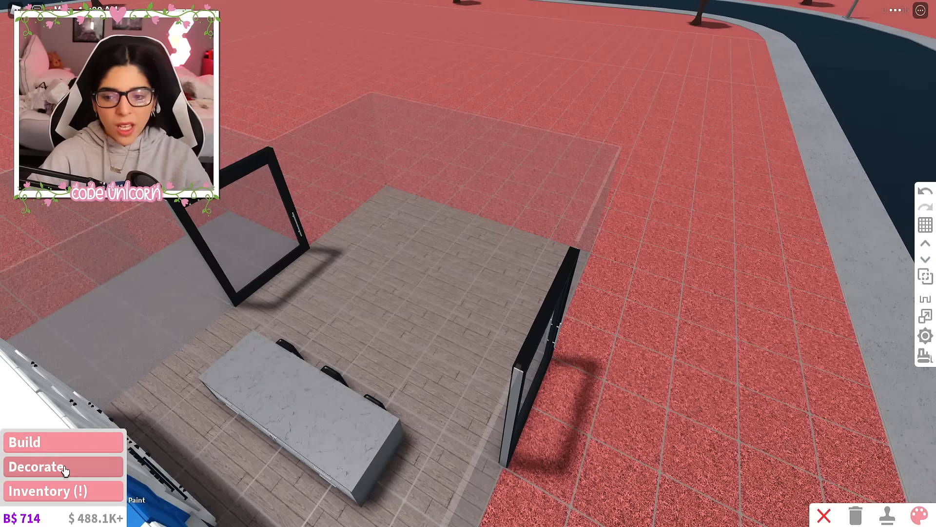
- Place a flat-screen TV, then search 'sofa' and choose a sofa for the living room
{"action": "left_click", "coordinate": [36, 467]}
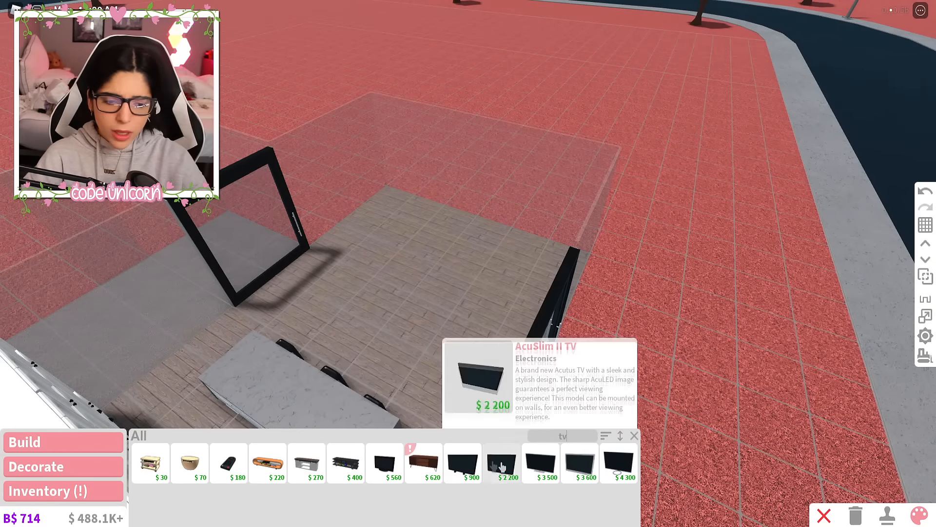
{"action": "left_click", "coordinate": [422, 462]}
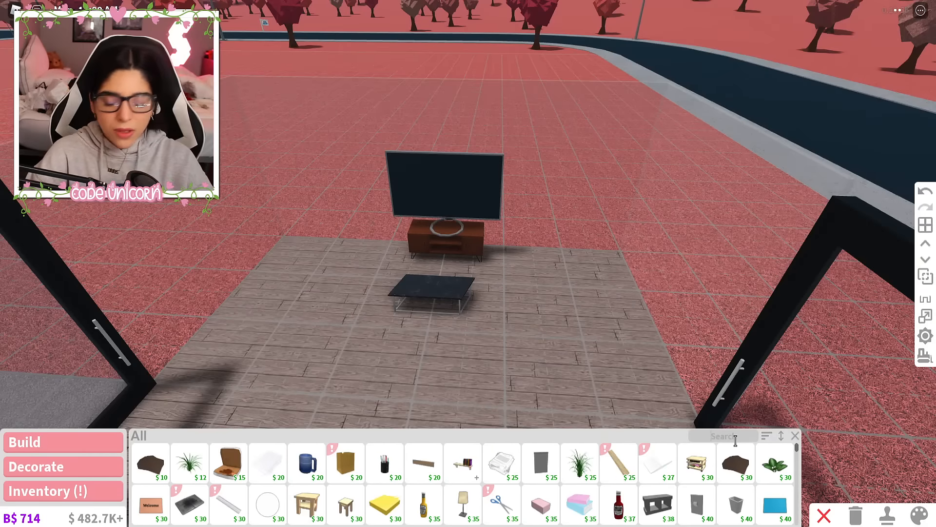
{"action": "type", "text": "sofa"}
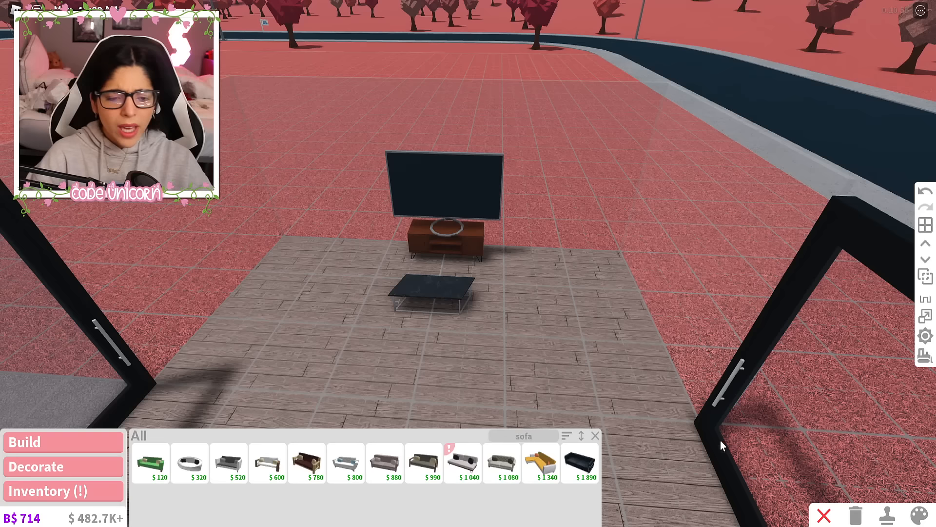
{"action": "left_click", "coordinate": [463, 463]}
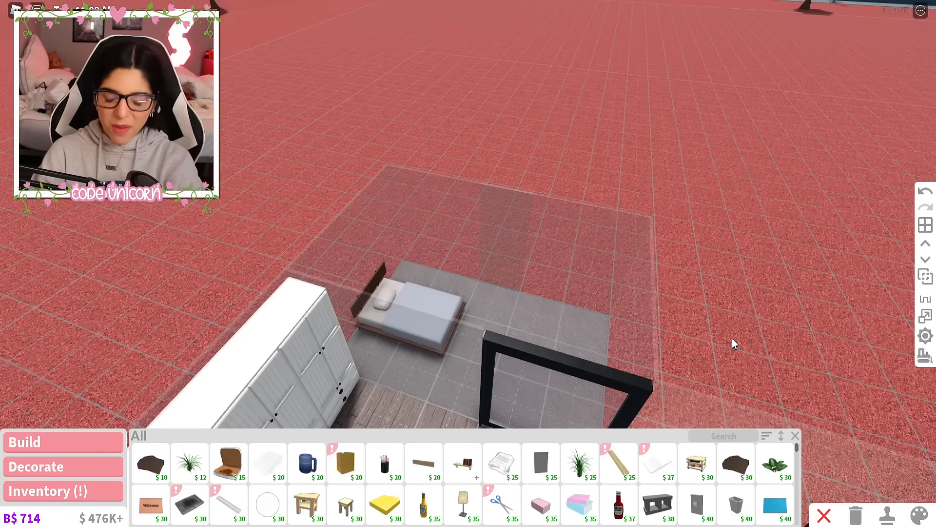
- Search 'desk' to furnish the bedroom, then switch to the Copy tool for the floor plants
{"action": "type", "text": "desk"}
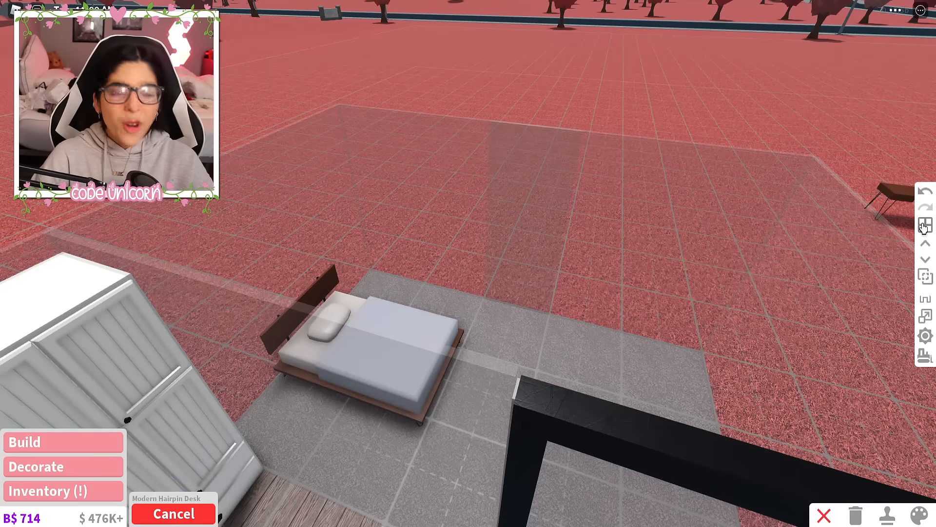
{"action": "mouse_move", "coordinate": [584, 340]}
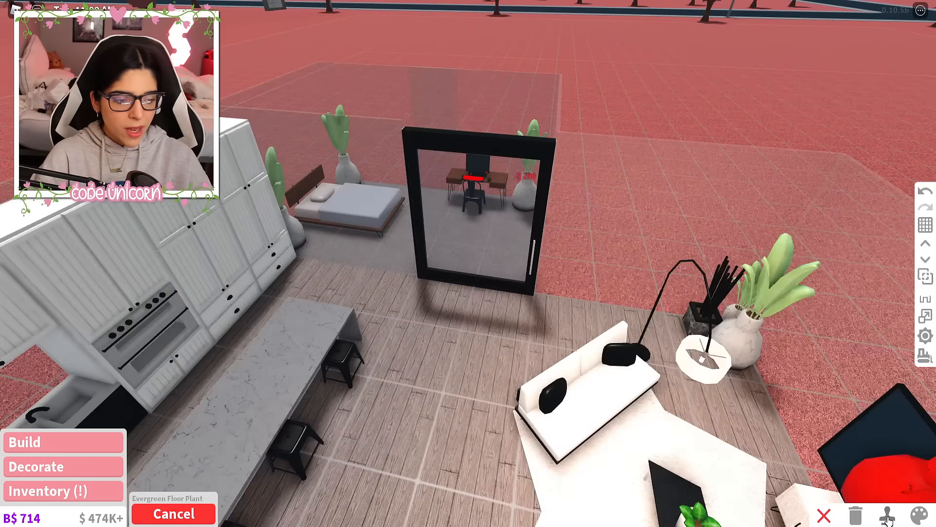
{"action": "left_click", "coordinate": [44, 490]}
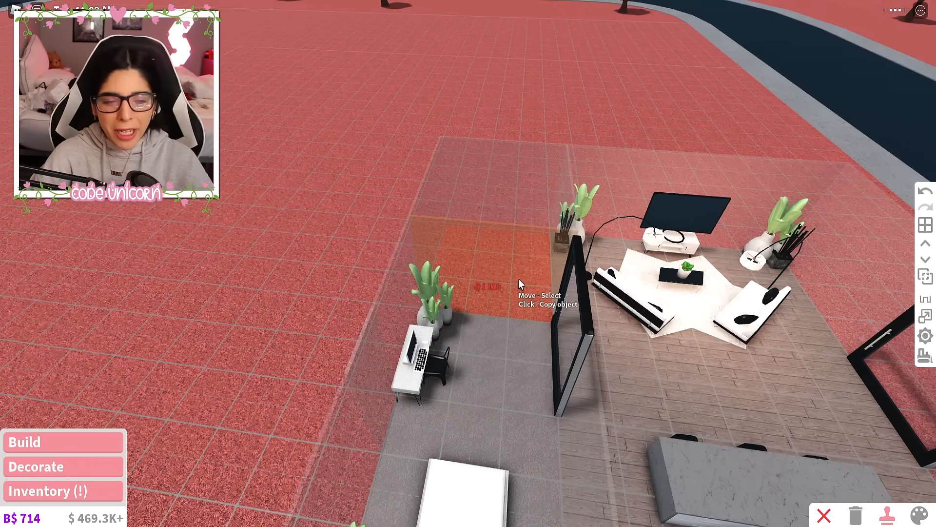
- Clone a floor plant around the desk and bed, cancel the glass door and return to Build categories
{"action": "left_click", "coordinate": [520, 284]}
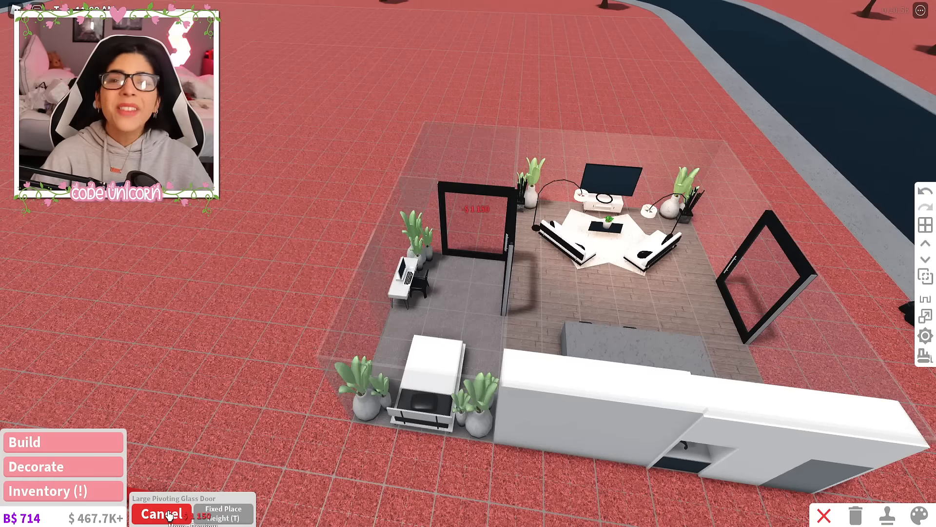
{"action": "left_click", "coordinate": [161, 513]}
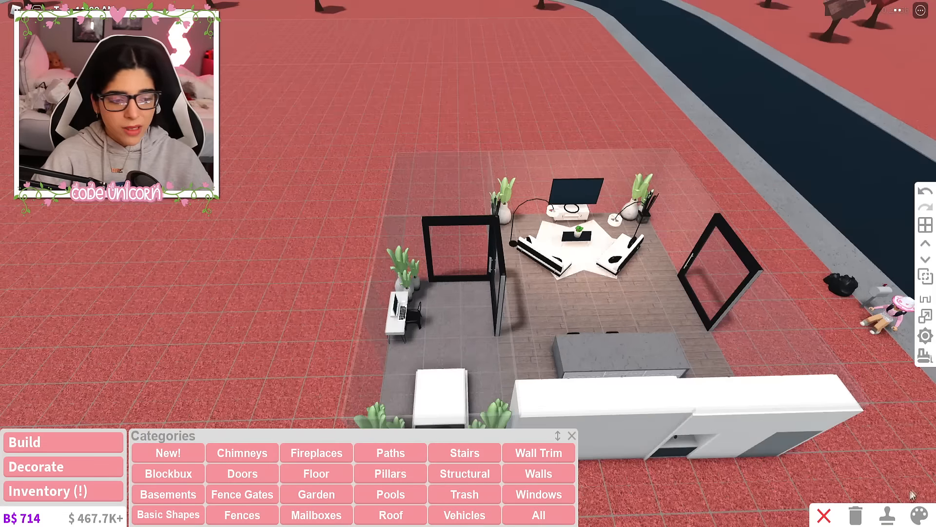
{"action": "left_click", "coordinate": [37, 466]}
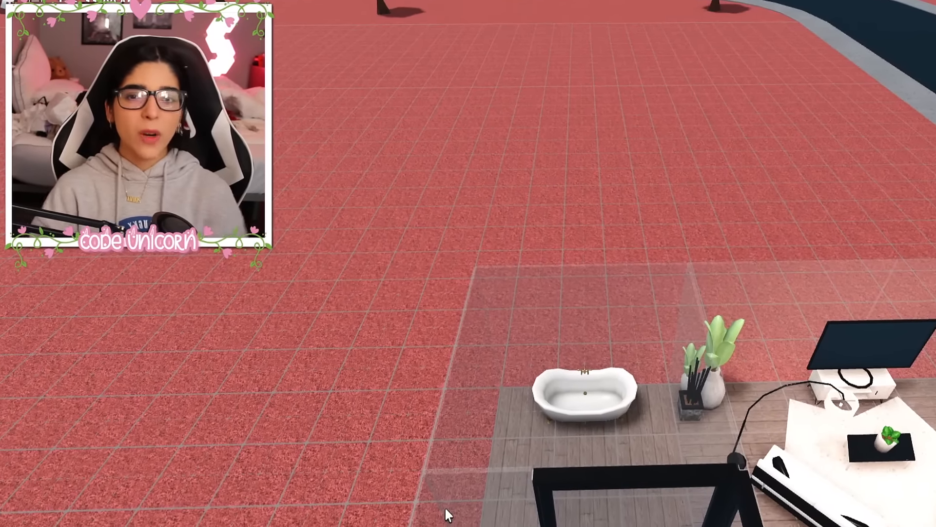
- Furnish the bathroom extension with bathtub and sink, then search 'toil' for a toilet
{"action": "left_click", "coordinate": [25, 442]}
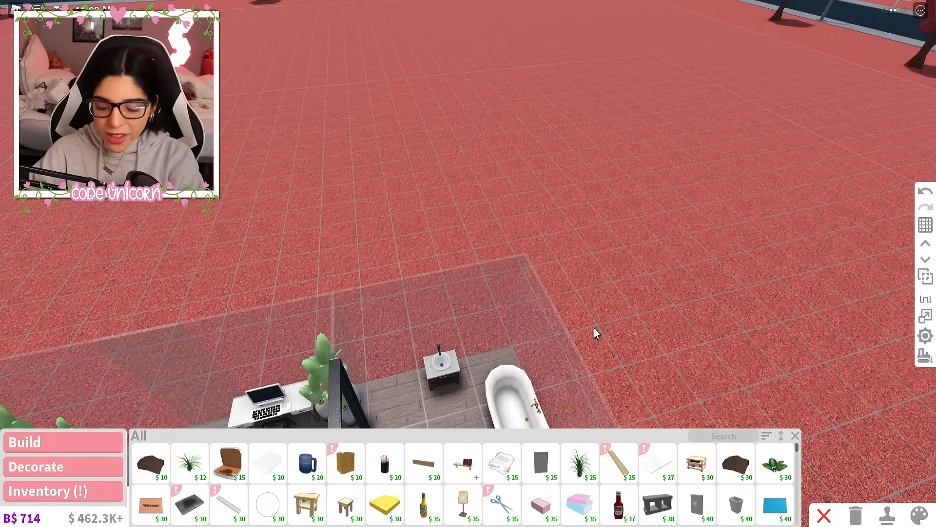
{"action": "type", "text": "toil"}
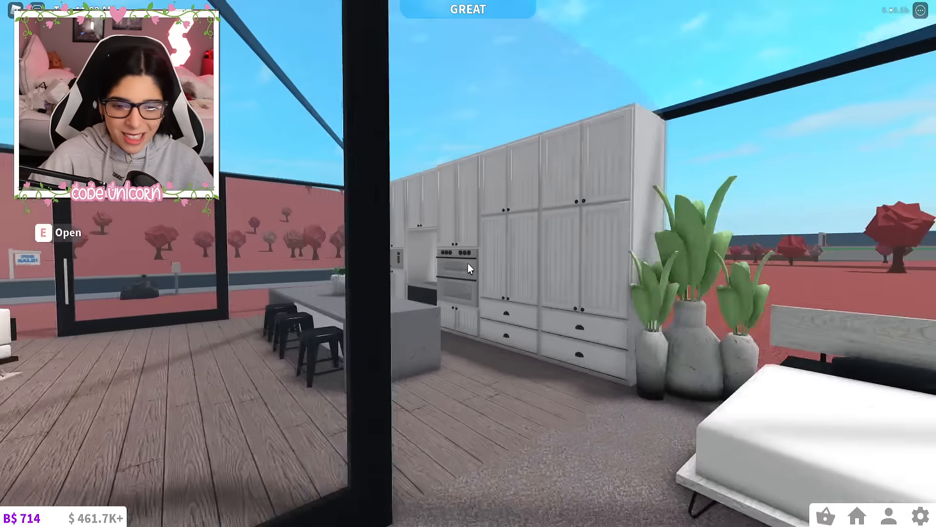
{"action": "mouse_move", "coordinate": [468, 269]}
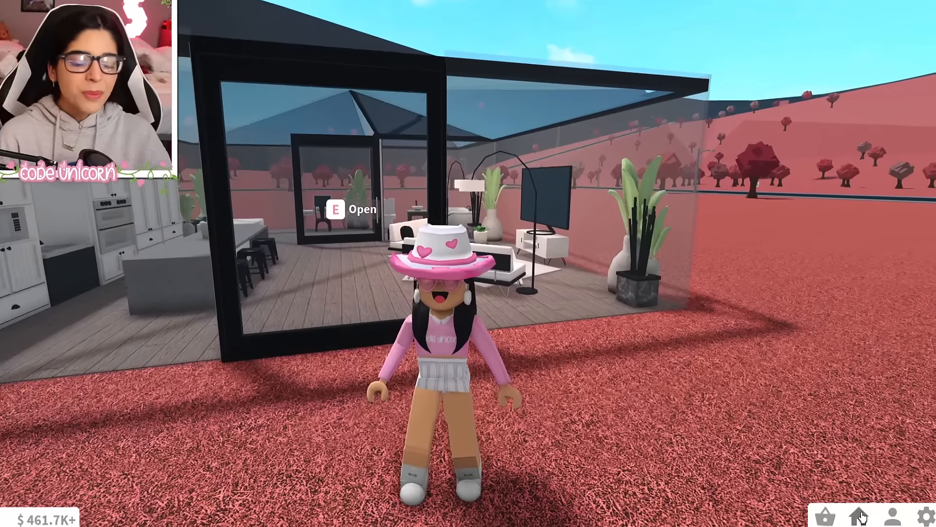
- Bring up the house menu showing 'egg house' valued at $61,111
{"action": "left_click", "coordinate": [858, 515]}
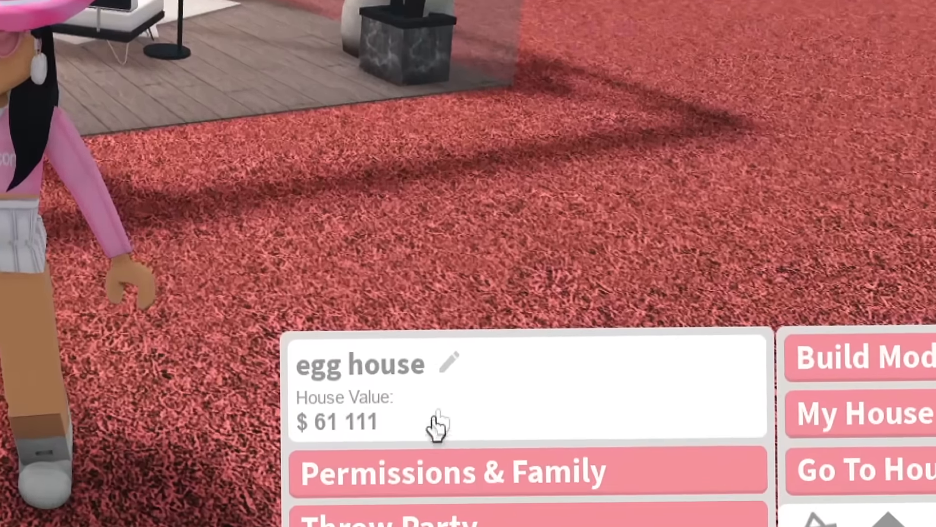